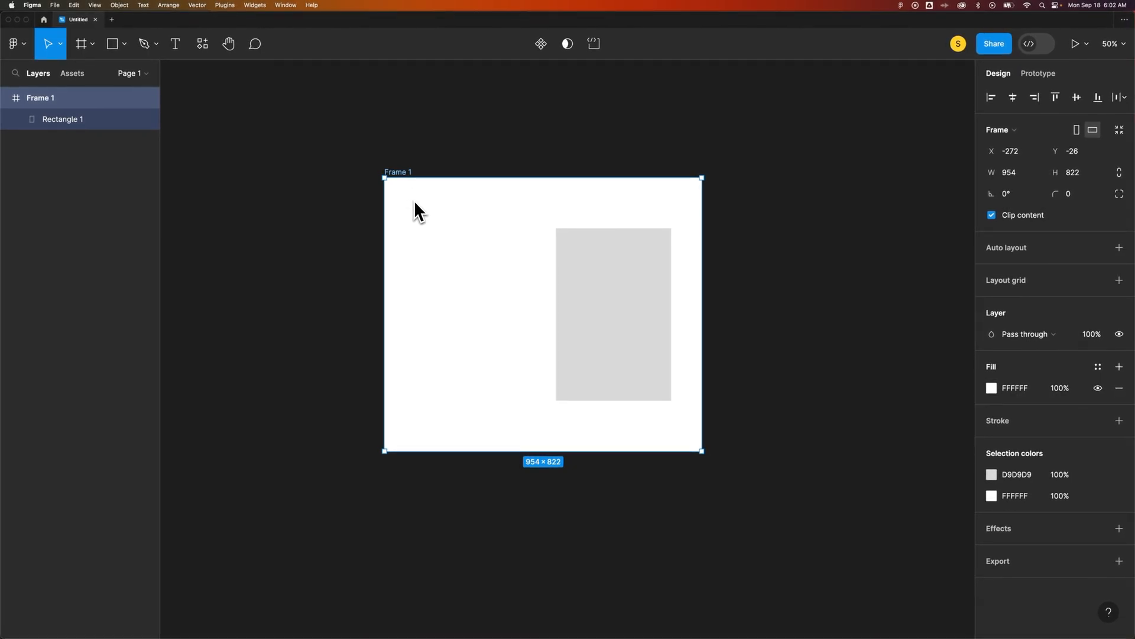
pyautogui.moveTo(712, 293)
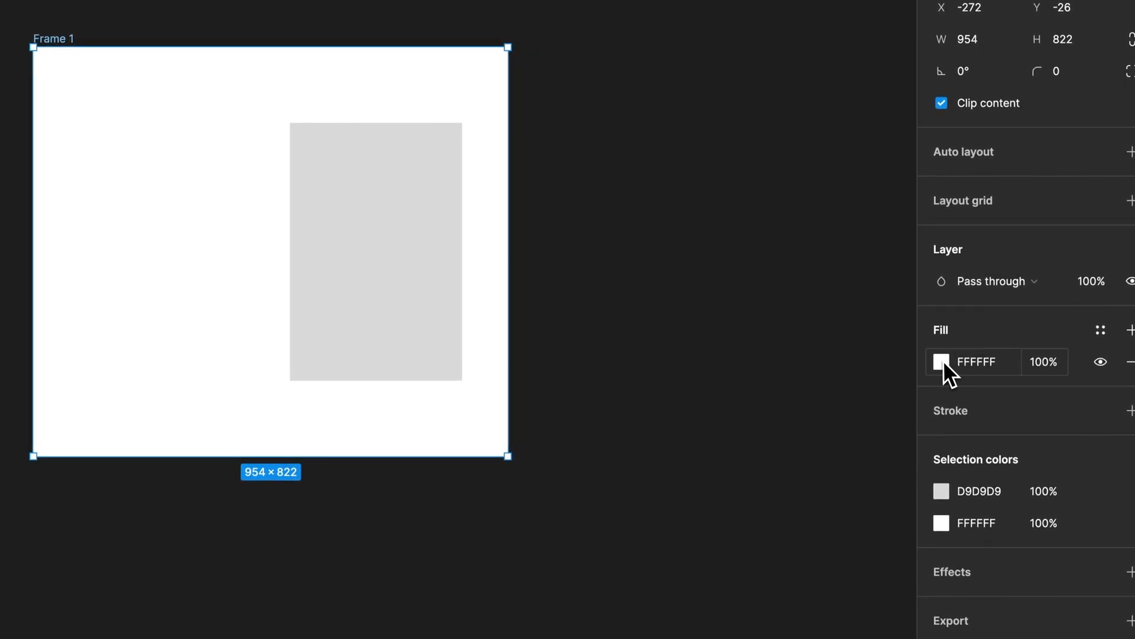
# Open the color editor for Frame 1's white FFFFFF fill.
pyautogui.click(941, 361)
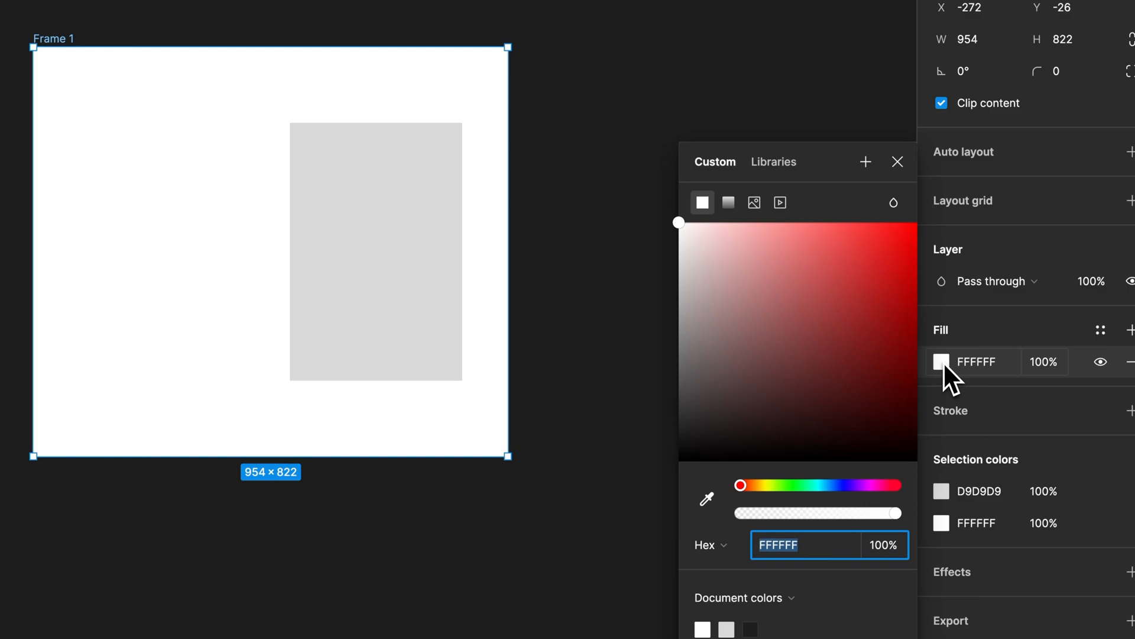
pyautogui.moveTo(714, 217)
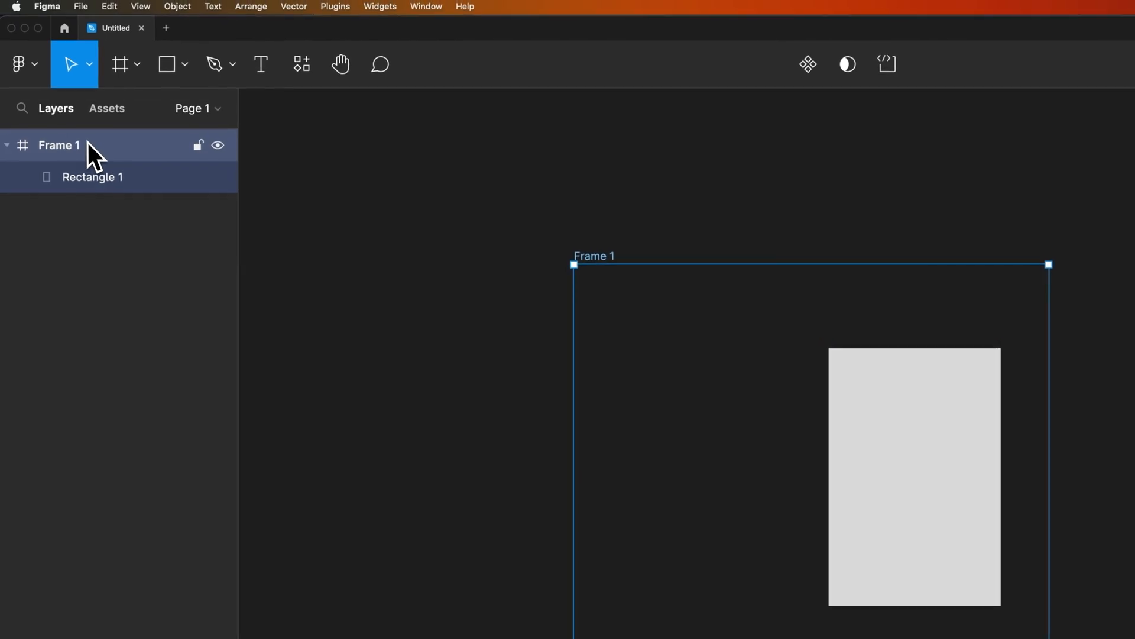
pyautogui.click(93, 177)
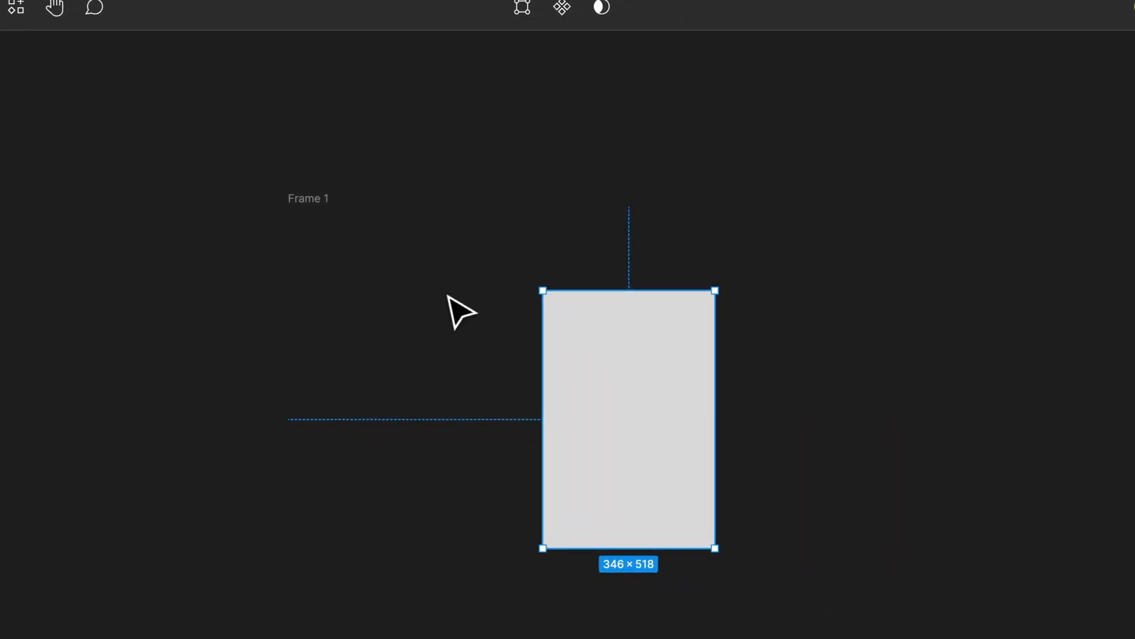
pyautogui.click(307, 199)
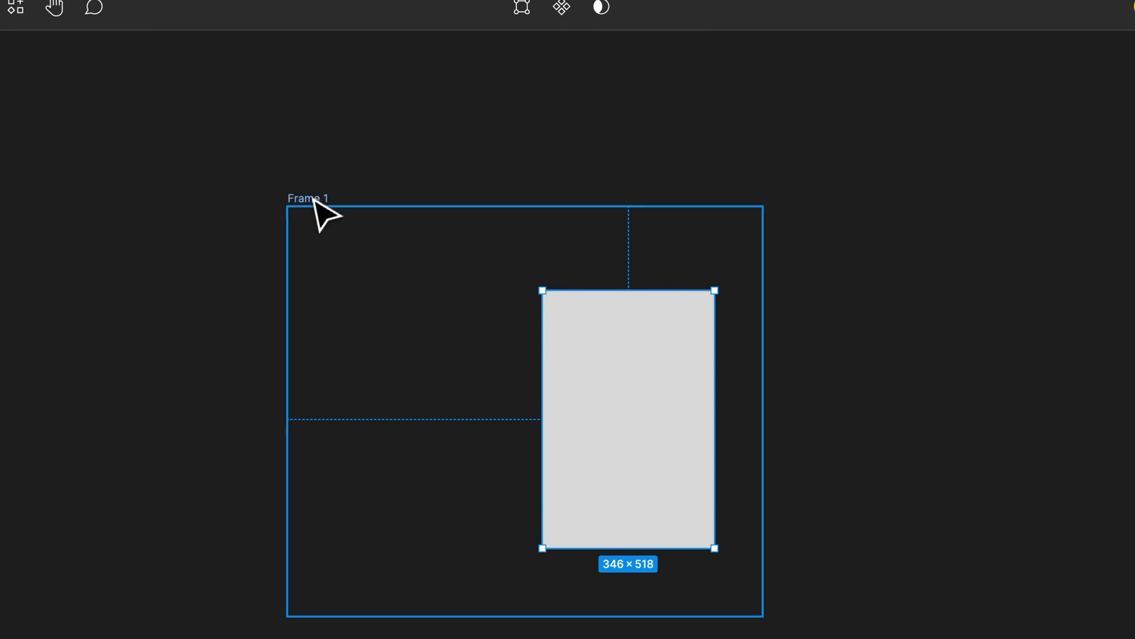
pyautogui.click(307, 198)
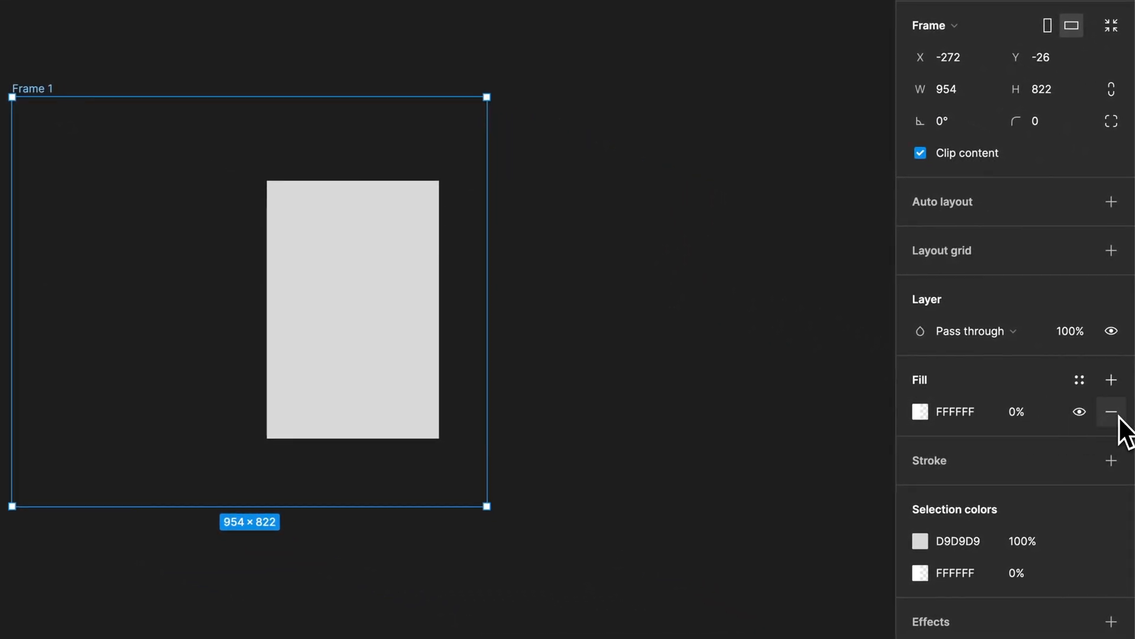
# Delete Frame 1's fill with the minus button, leaving only the gray rectangle.
pyautogui.click(1112, 412)
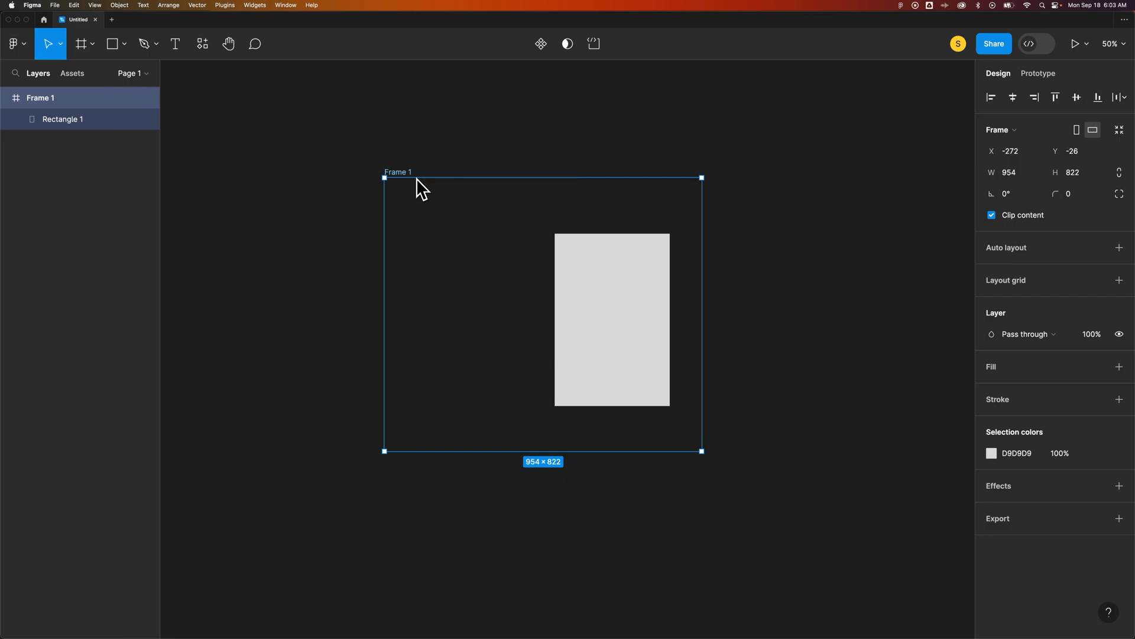
pyautogui.moveTo(406, 185)
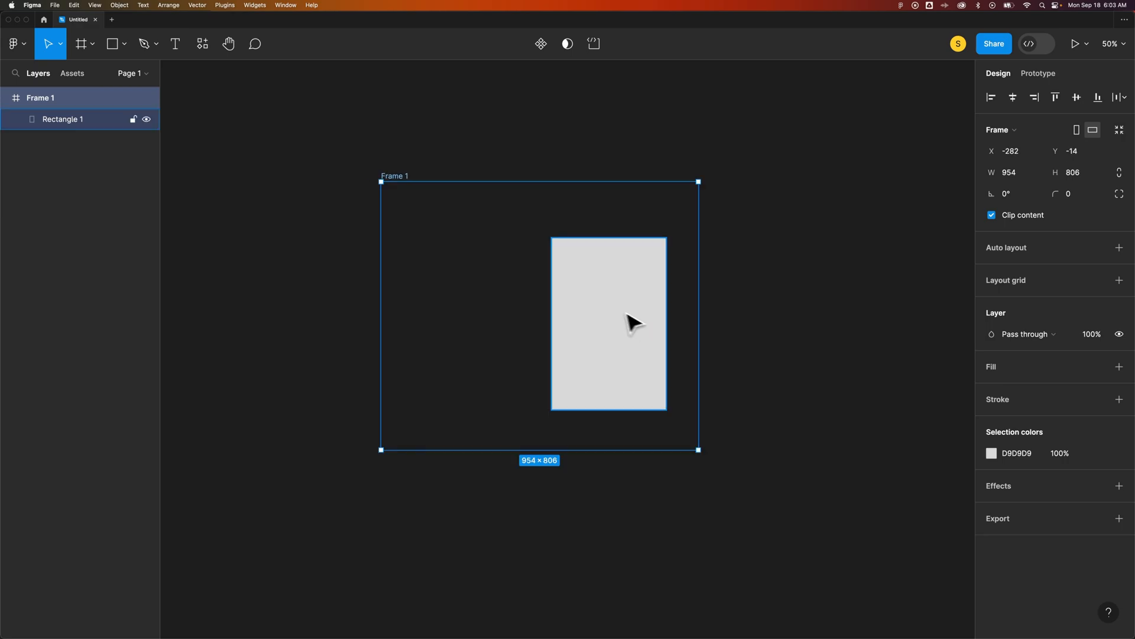
pyautogui.moveTo(603, 314)
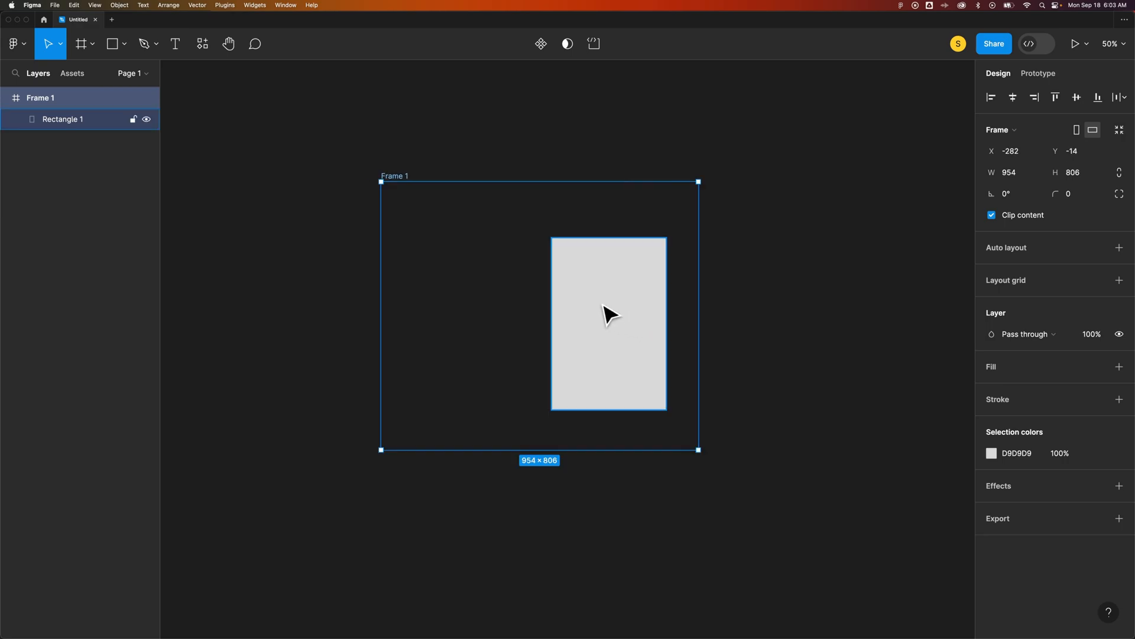
pyautogui.moveTo(617, 317)
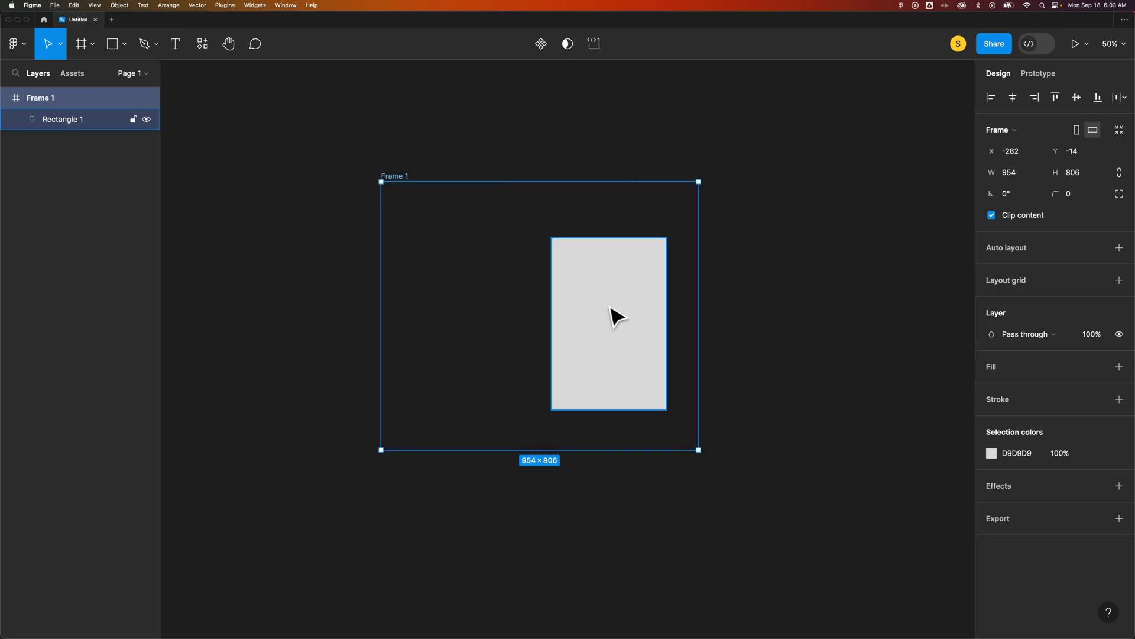
# Add a 1x PNG export setting to Frame 1.
pyautogui.click(1119, 518)
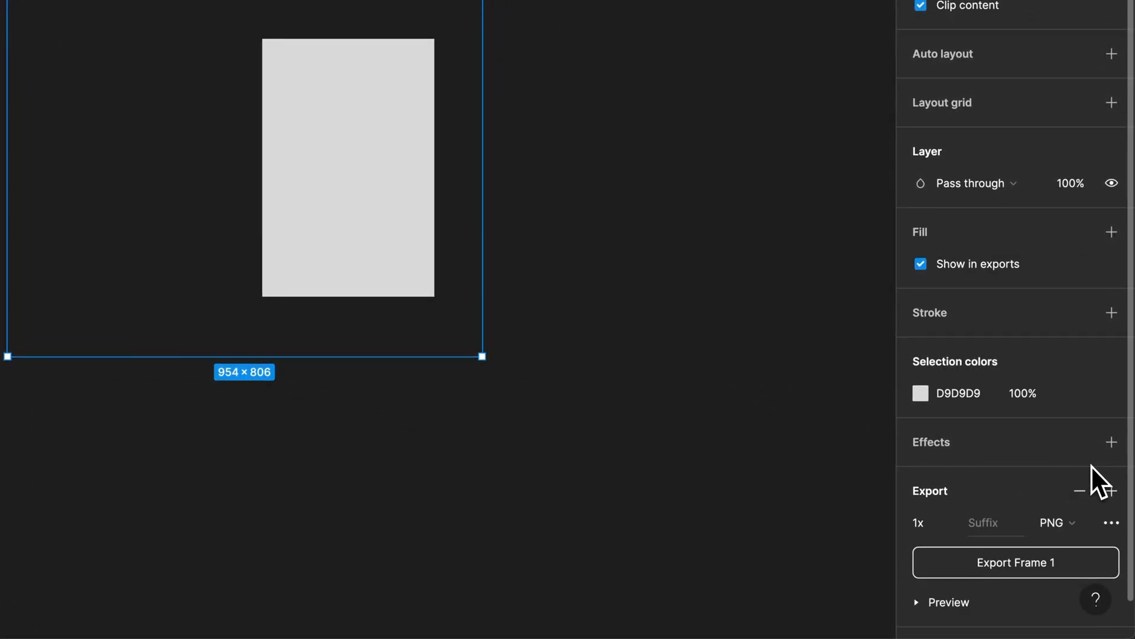
# Show the export format list offering PNG, JPG, SVG and PDF.
pyautogui.click(1055, 522)
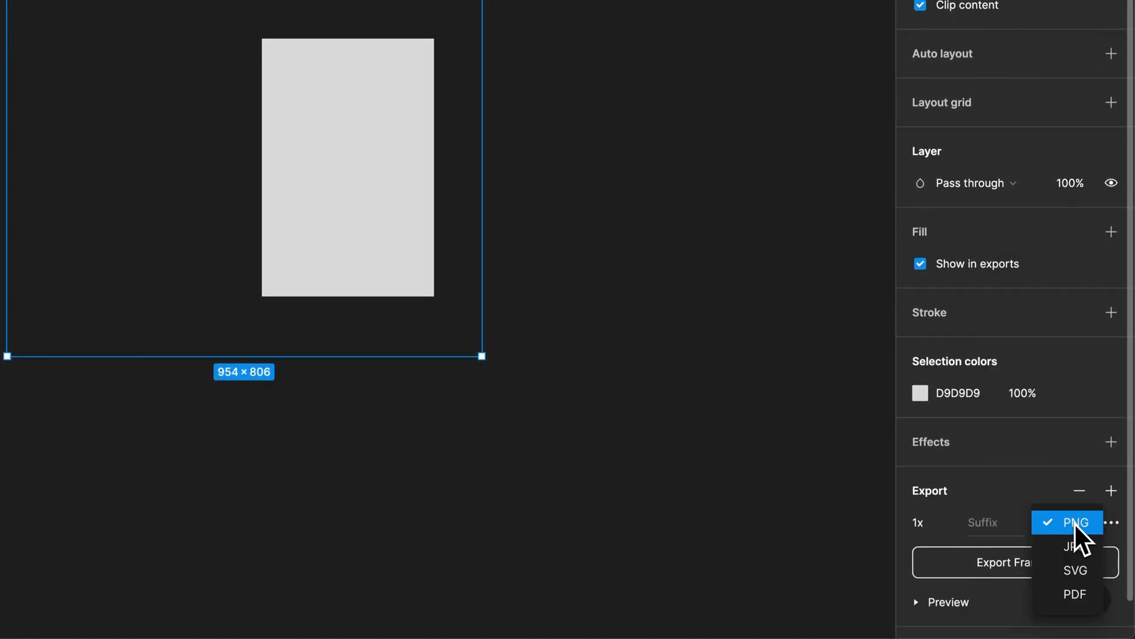
pyautogui.moveTo(1074, 570)
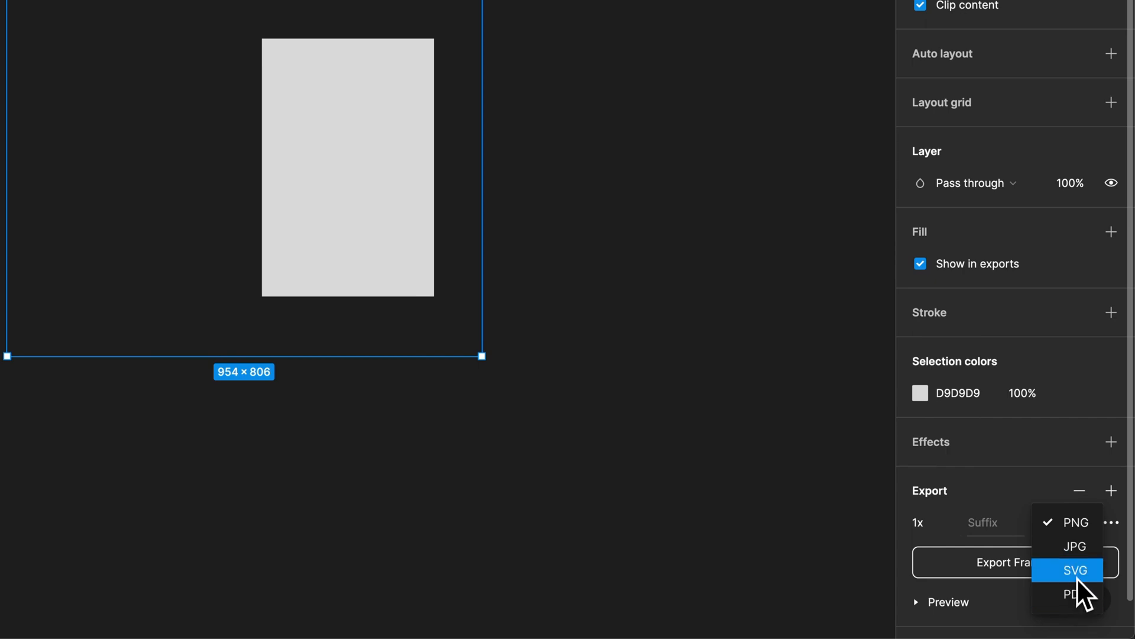
pyautogui.moveTo(1074, 545)
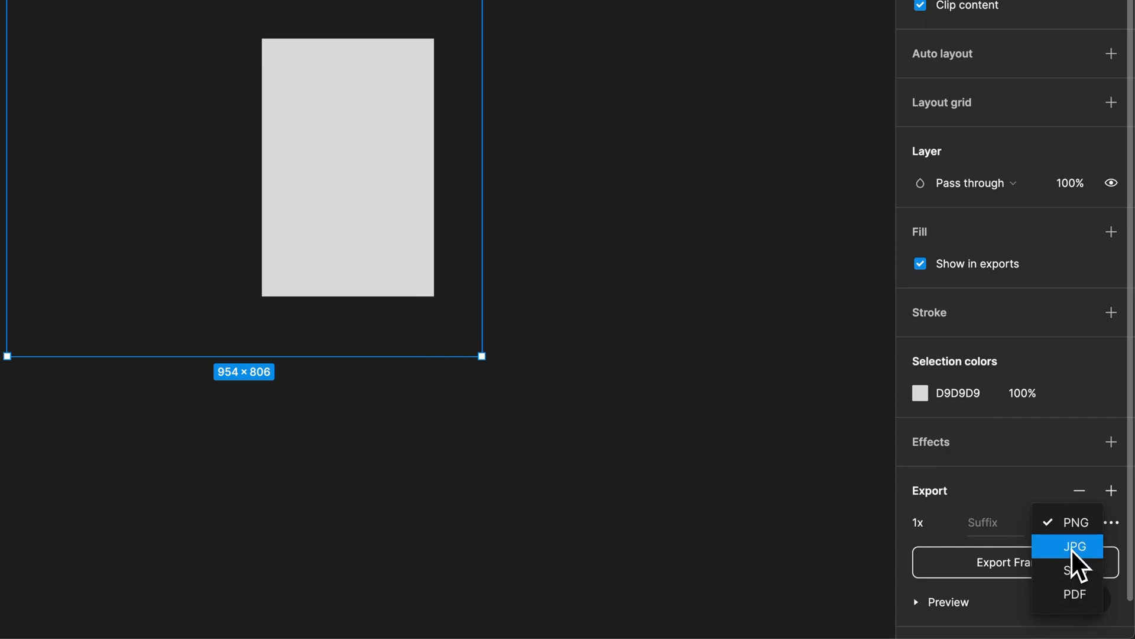